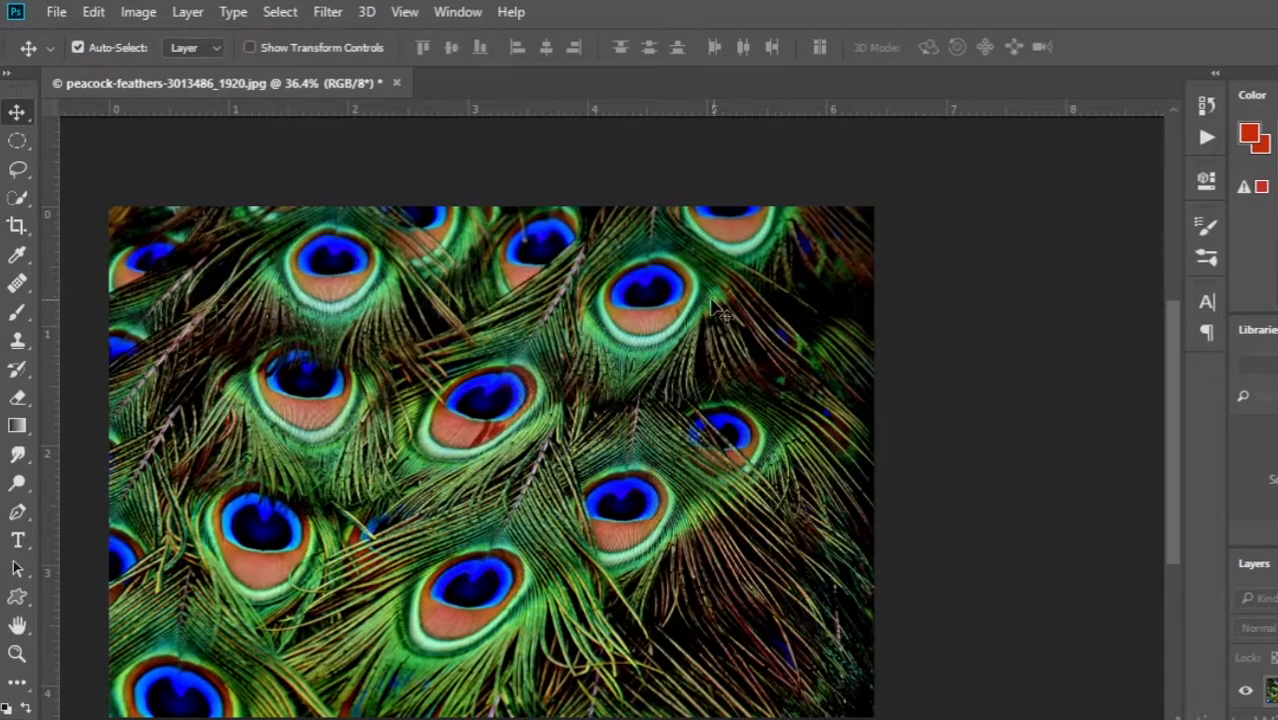
mouse_move(684, 296)
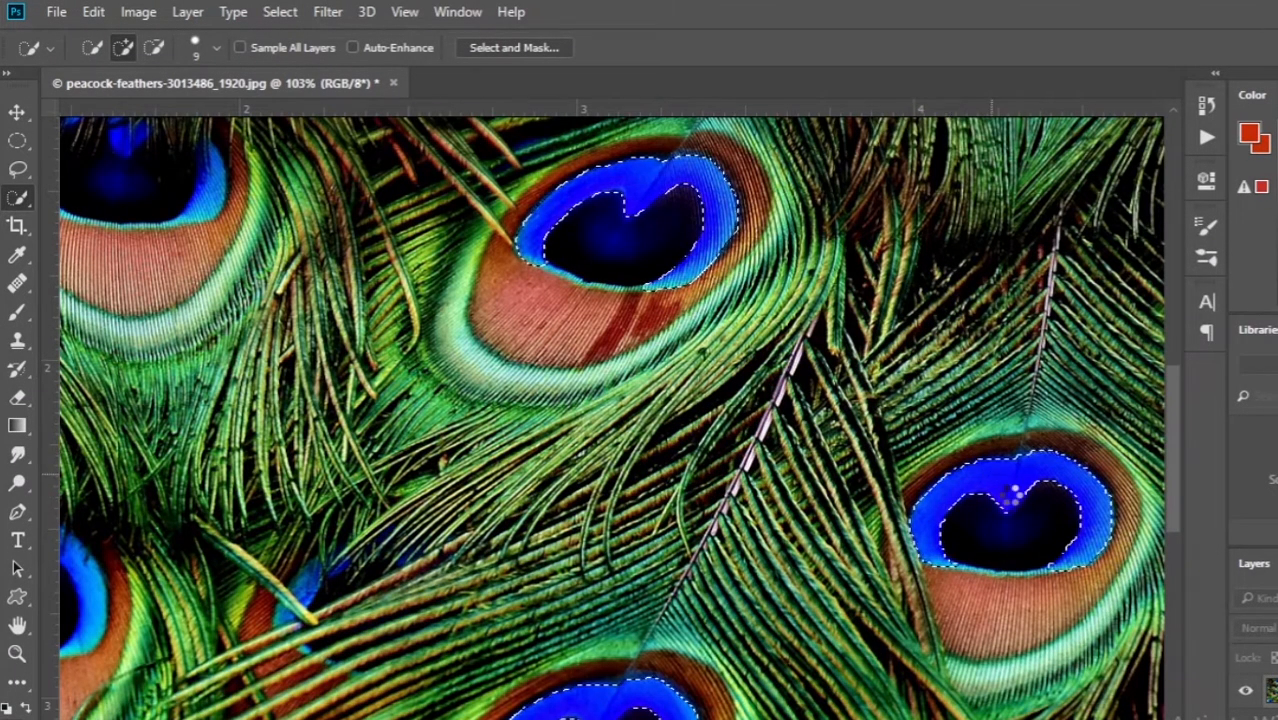
Bring up the Color Range dialog from the Select menu.
click(280, 12)
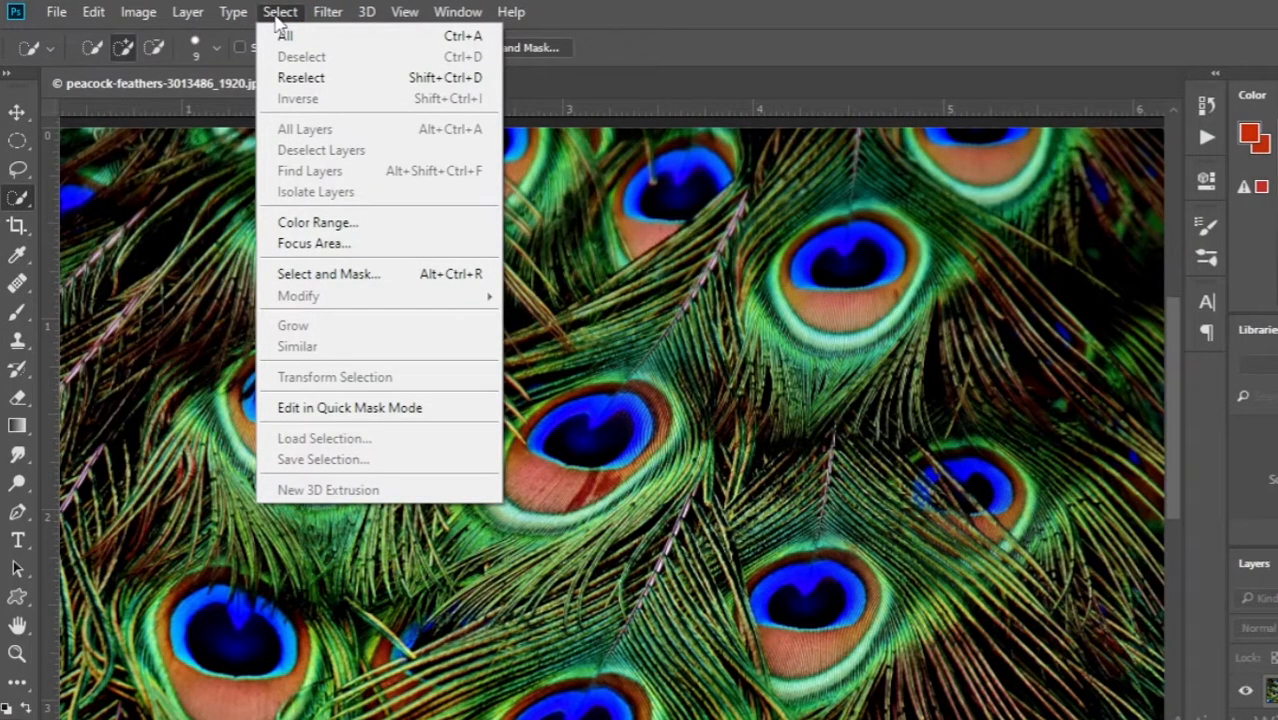
mouse_move(318, 222)
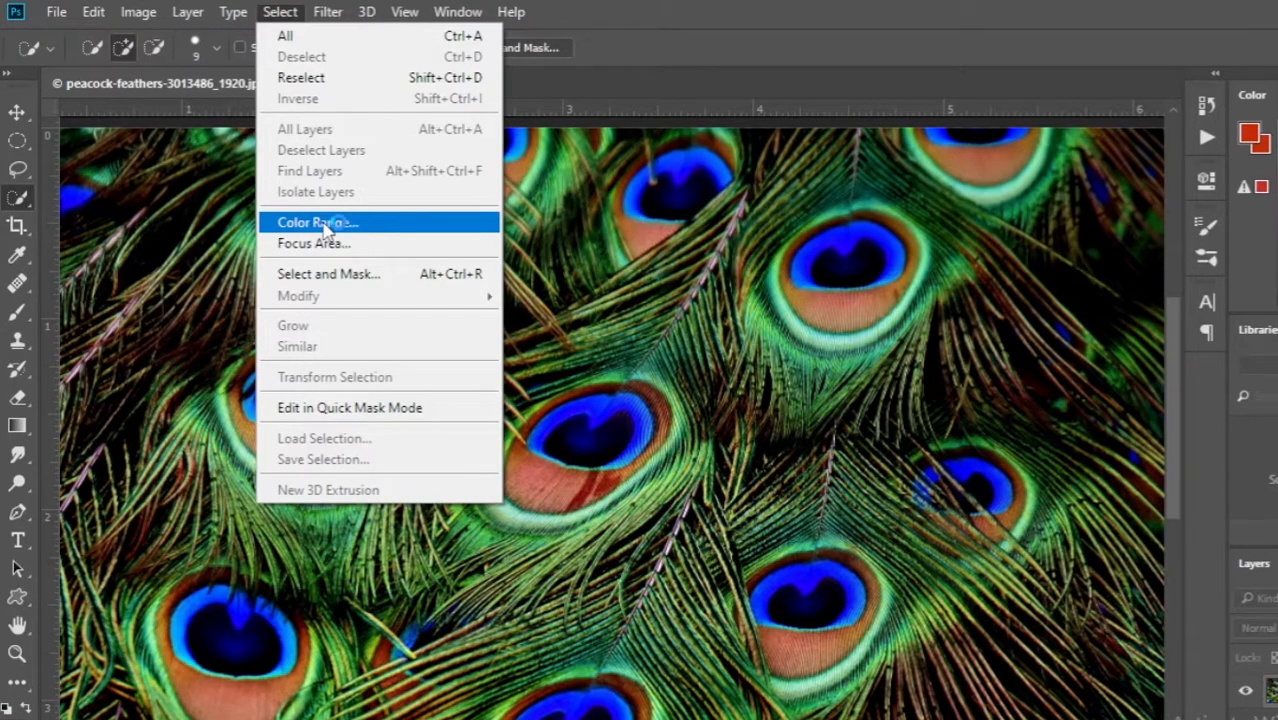
click(316, 222)
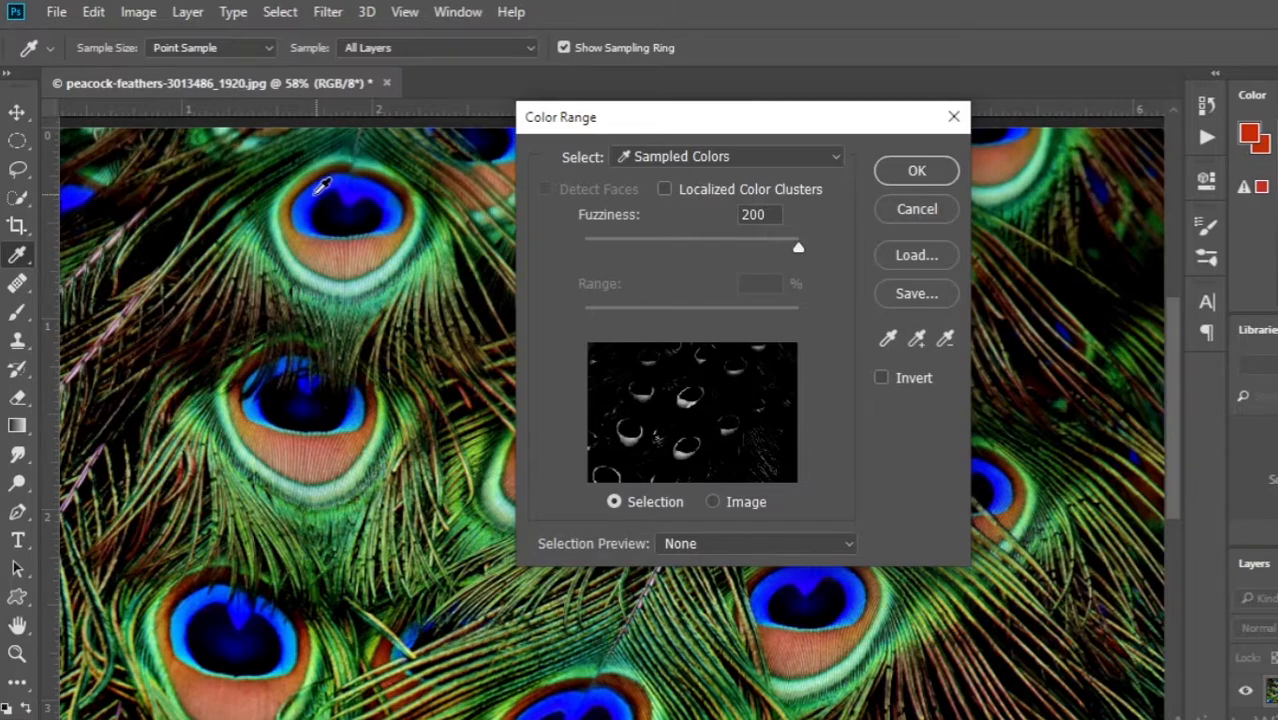
Sample a blue feather eye and switch to the Add to Sample eyedropper.
click(320, 190)
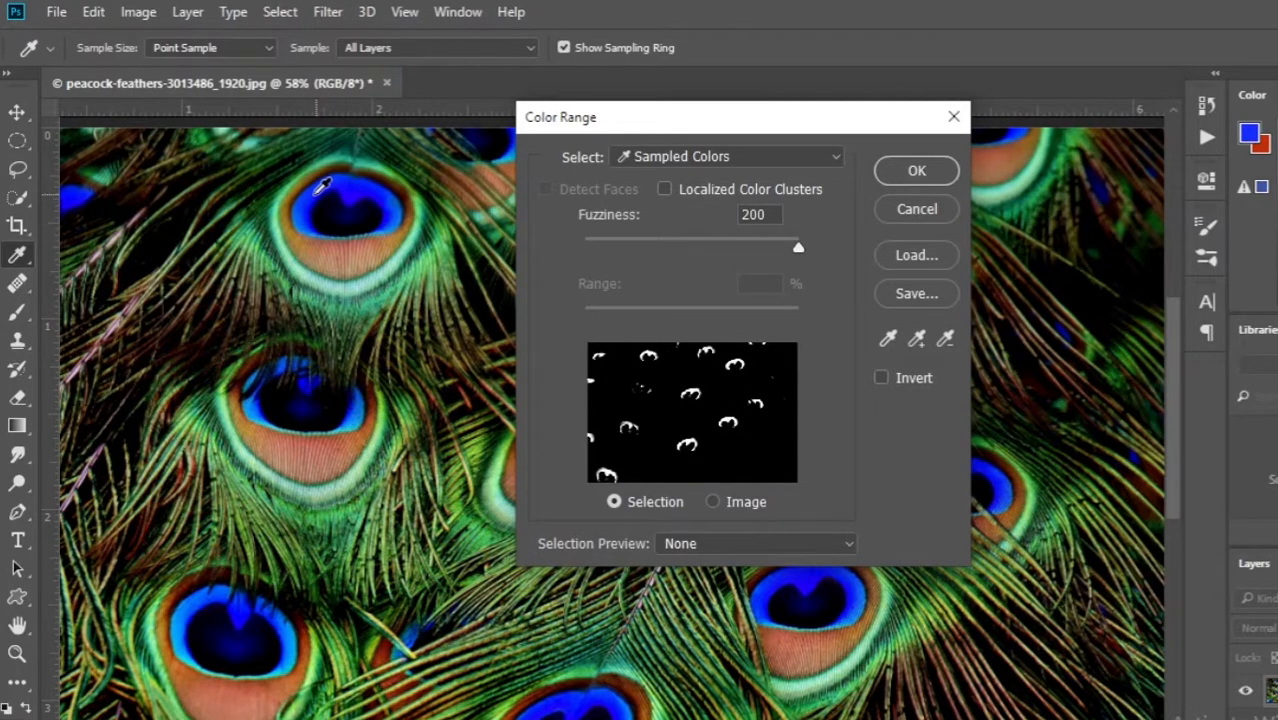
mouse_move(450, 338)
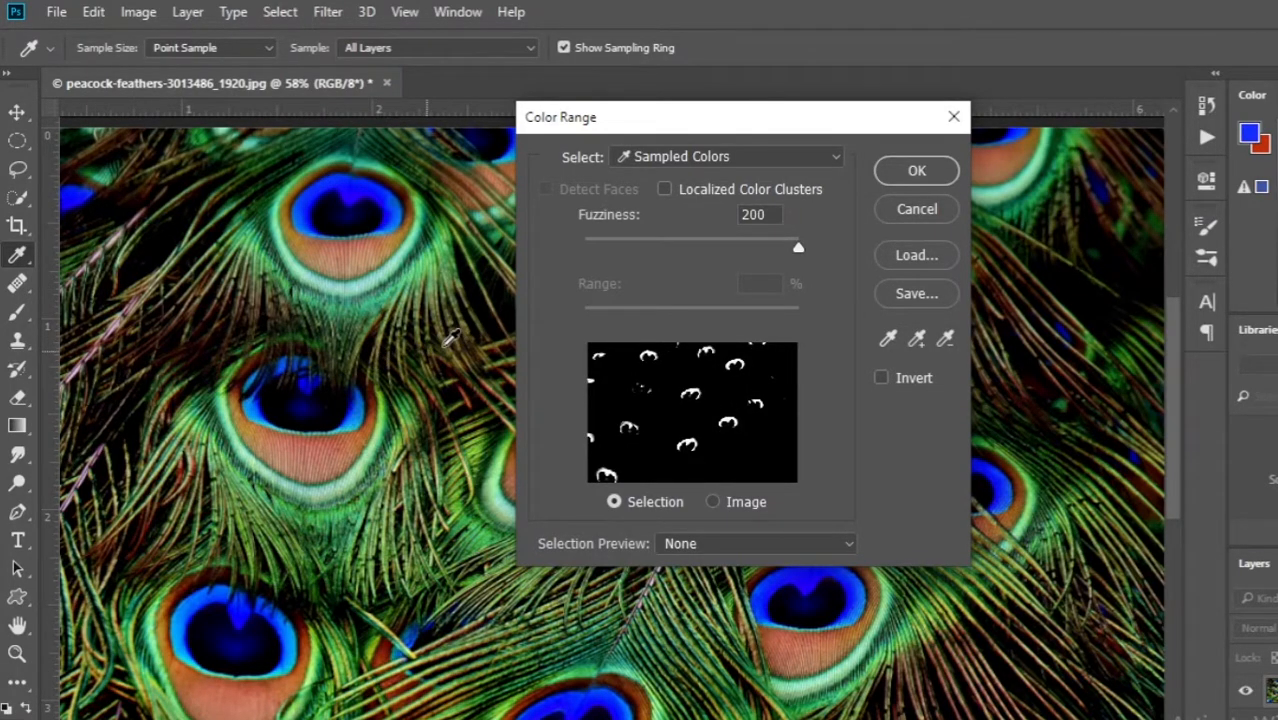
click(916, 338)
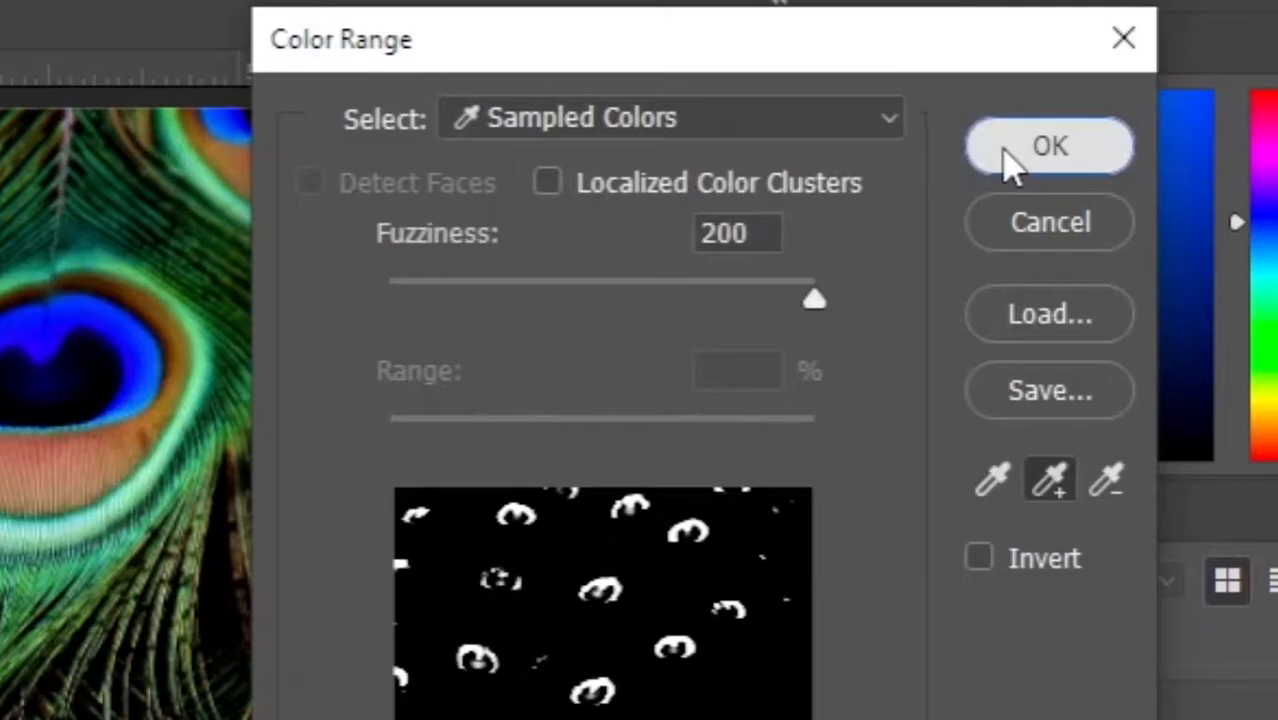
click(1048, 146)
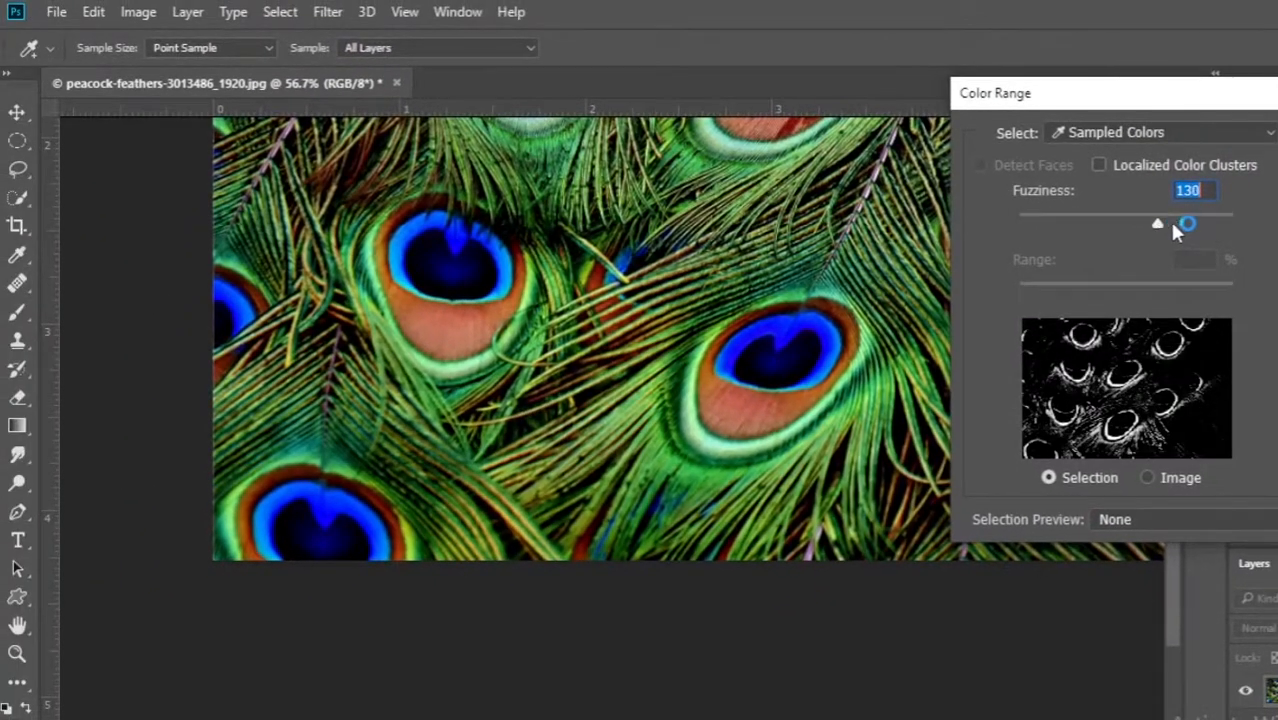
Raise Fuzziness to 178 to include more of the feather eyes.
drag(1156, 224, 1212, 224)
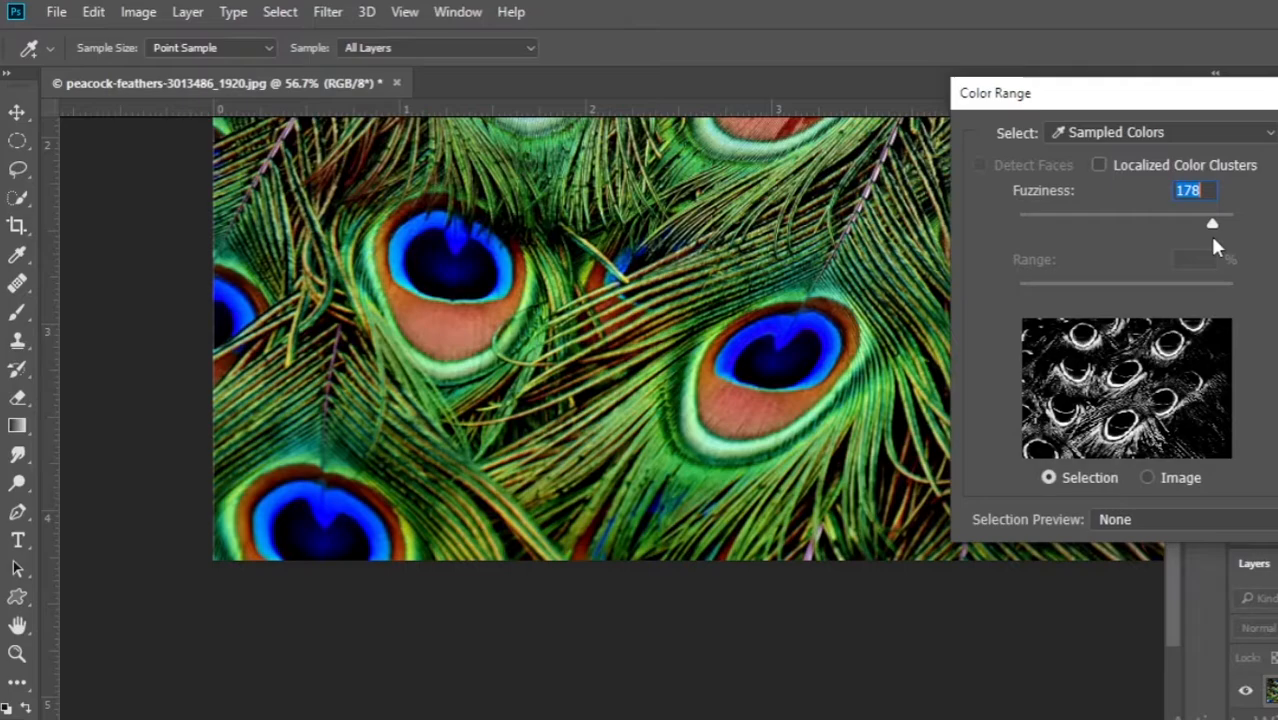